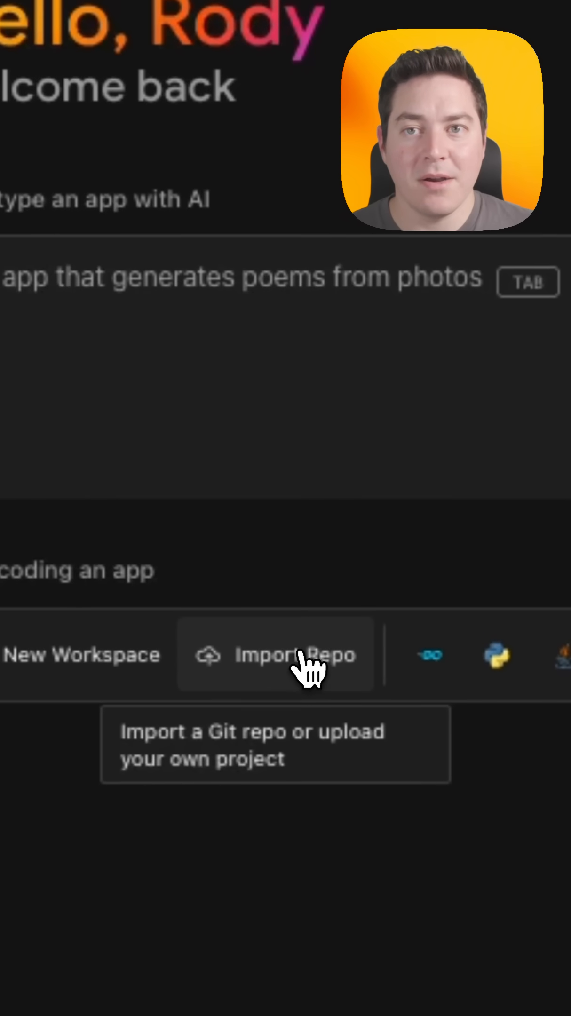
# Start importing an existing Git repository from the Firebase Studio dashboard.
pyautogui.click(275, 654)
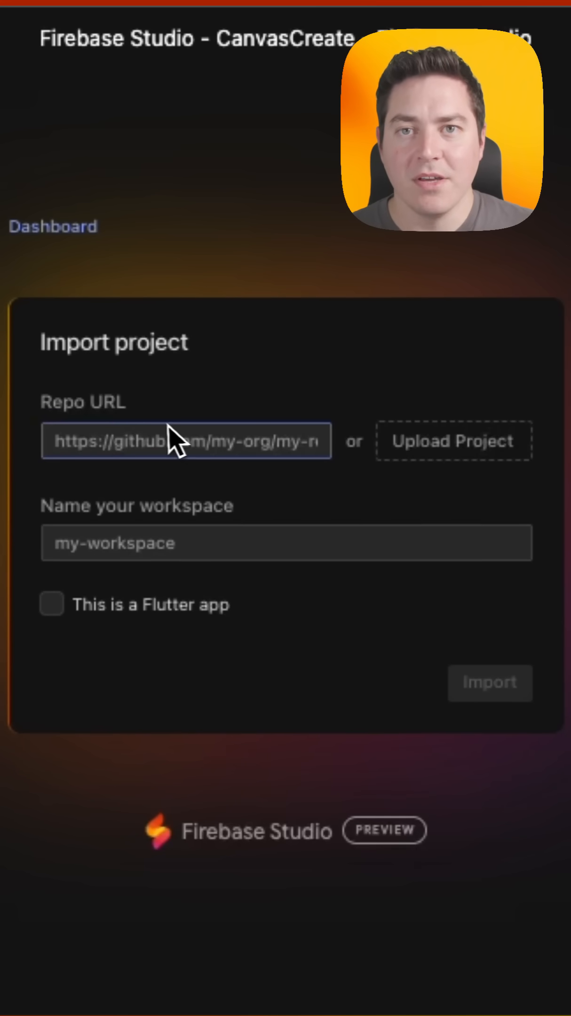
pyautogui.write('https://github.com/firebase/quickstart-js')
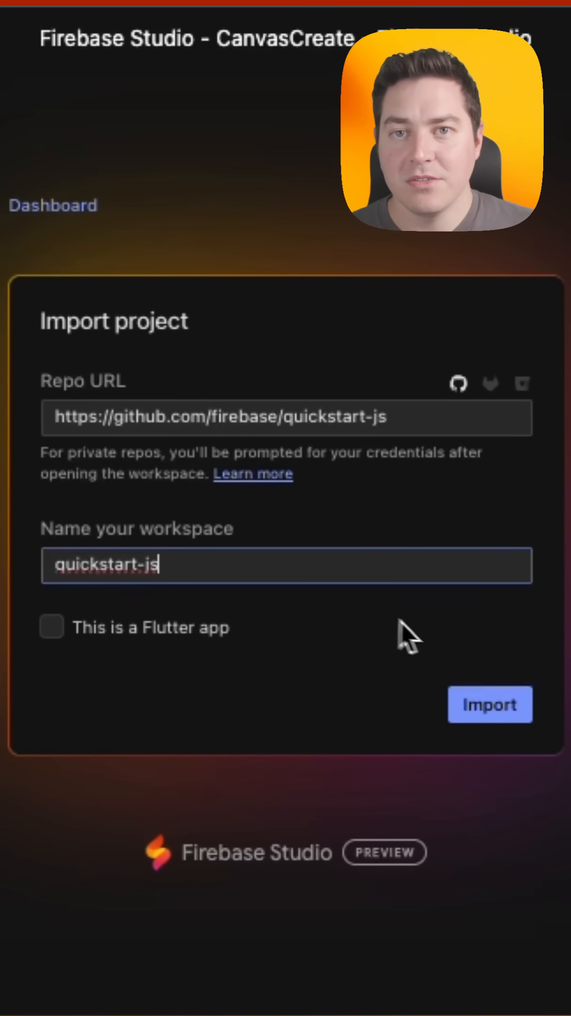
pyautogui.click(489, 705)
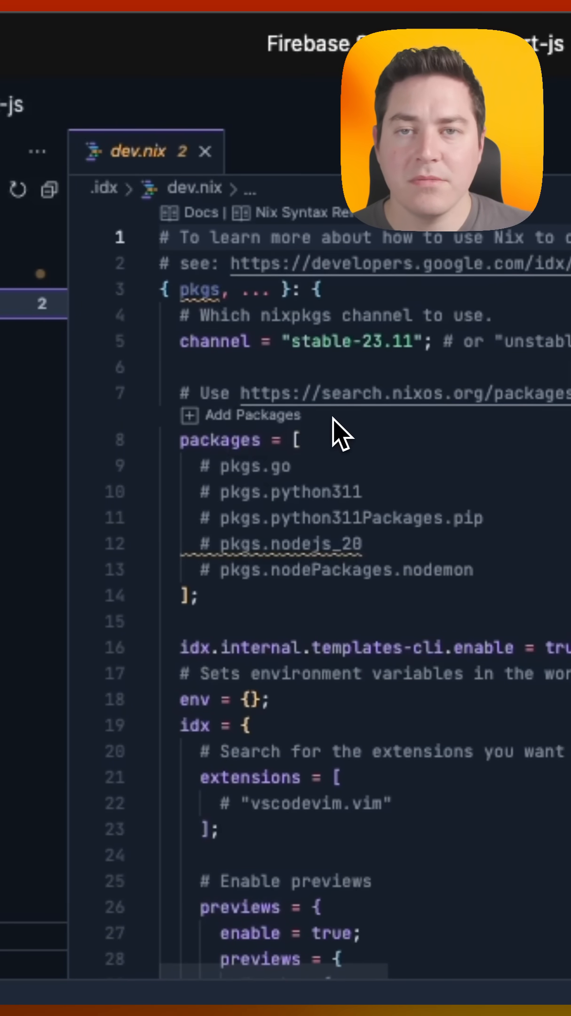
pyautogui.moveTo(363, 467)
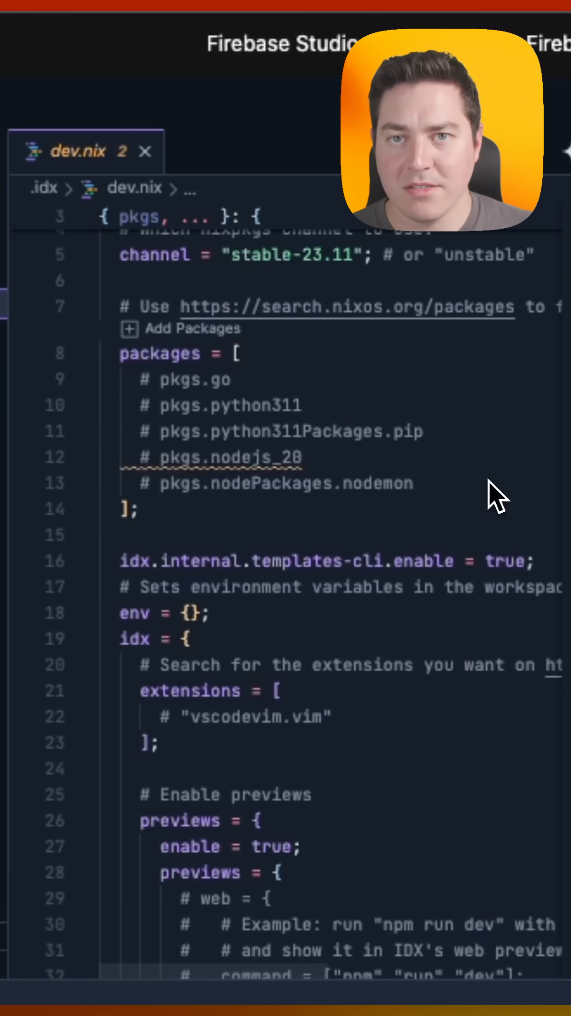
# Scroll through .idx/dev.nix to view its Nix channel and package list.
pyautogui.scroll(-3)
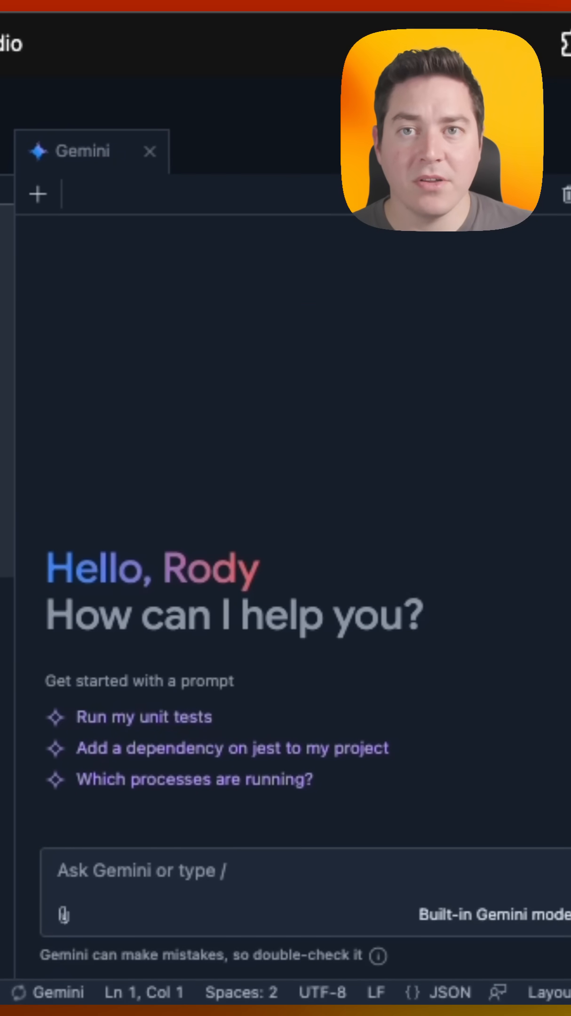
pyautogui.moveTo(98, 370)
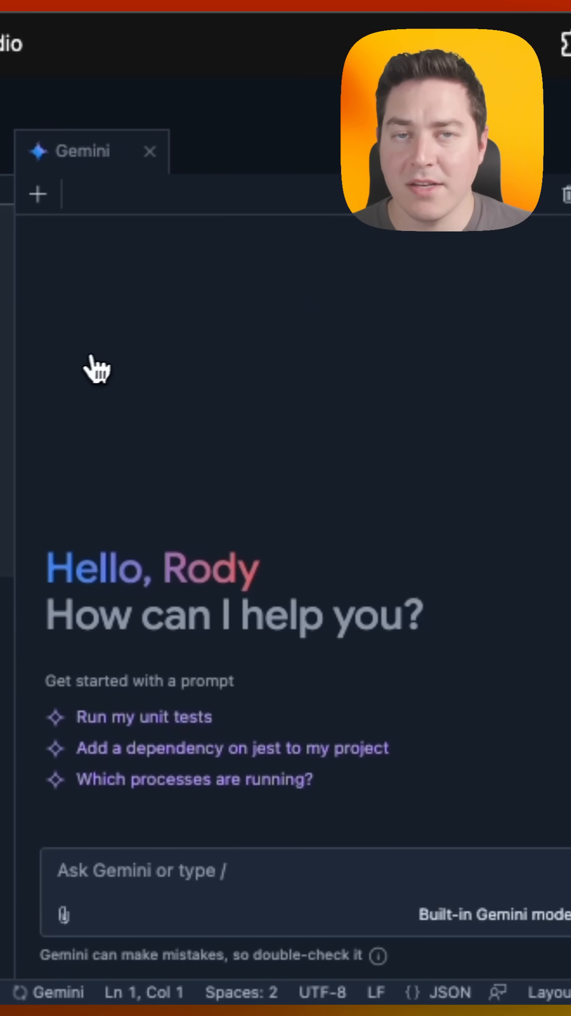
pyautogui.moveTo(110, 363)
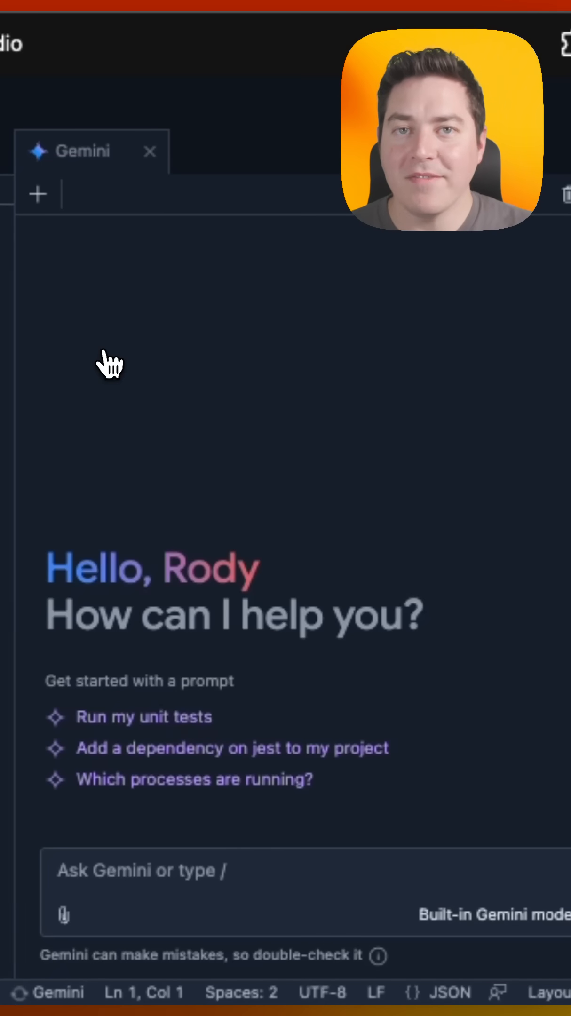